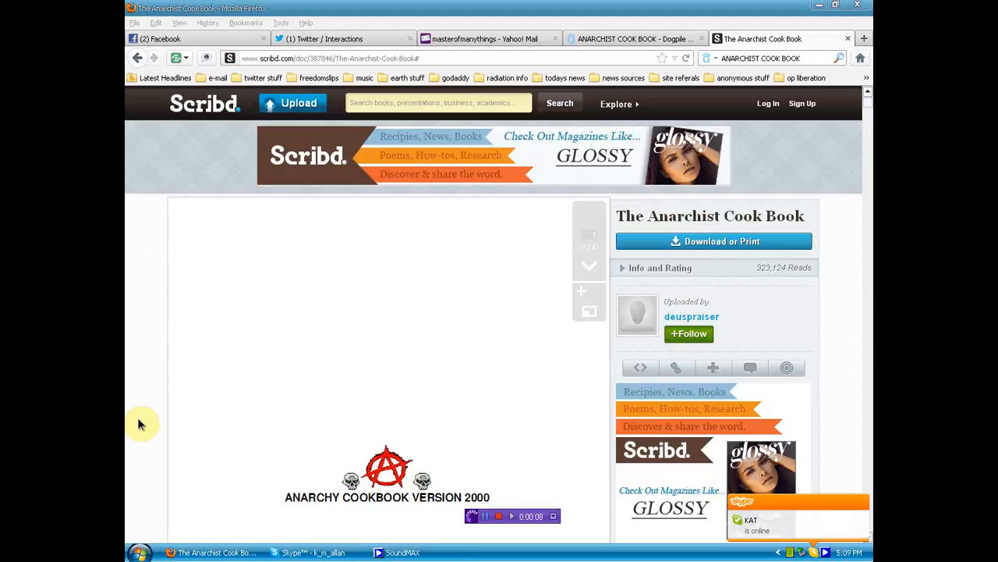
mouse_move(153, 412)
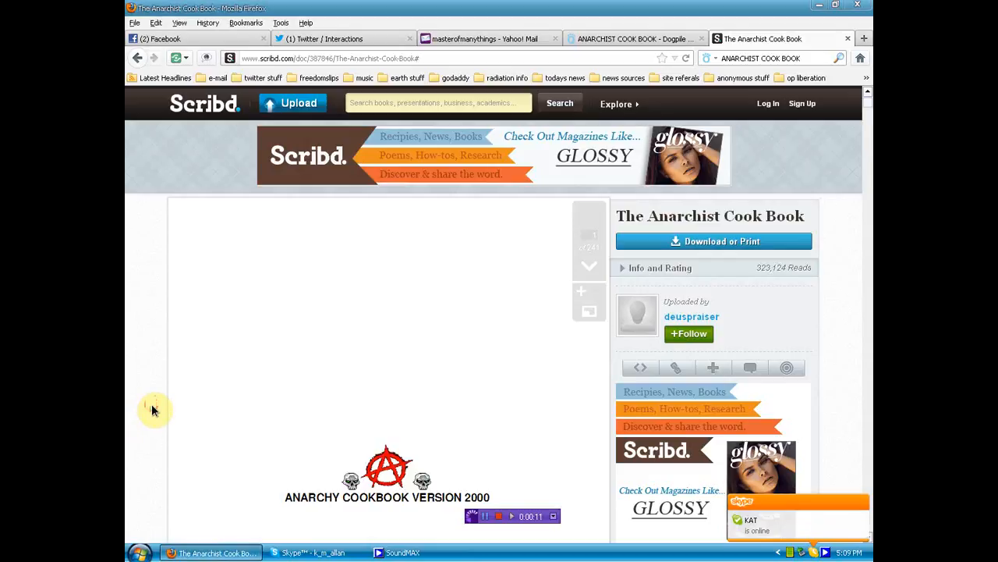
Step: Scroll past the Anarchist Cook Book cover into its multi-column Table of Contents listing
scroll(down, 3)
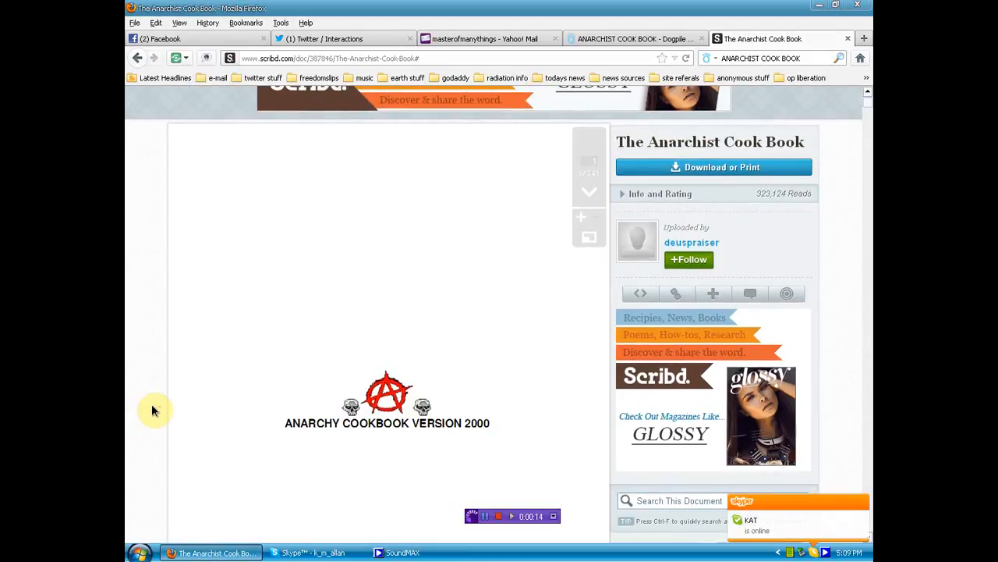
scroll(down, 3)
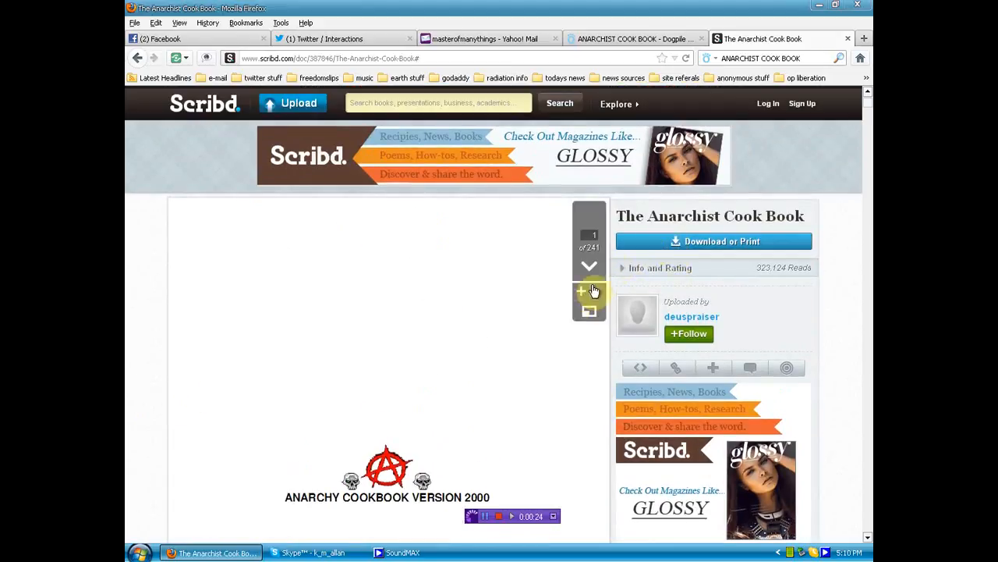
mouse_move(185, 409)
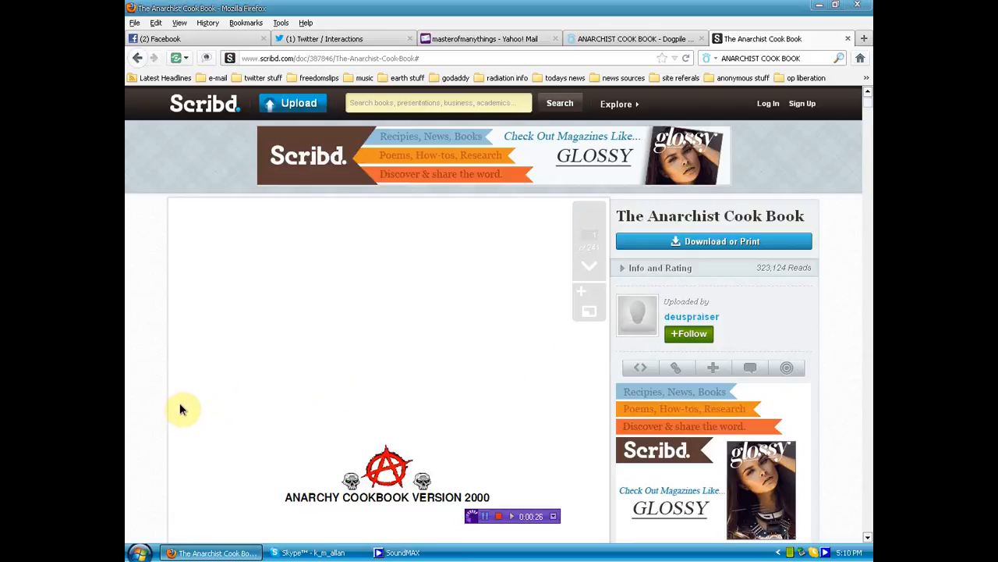
scroll(down, 3)
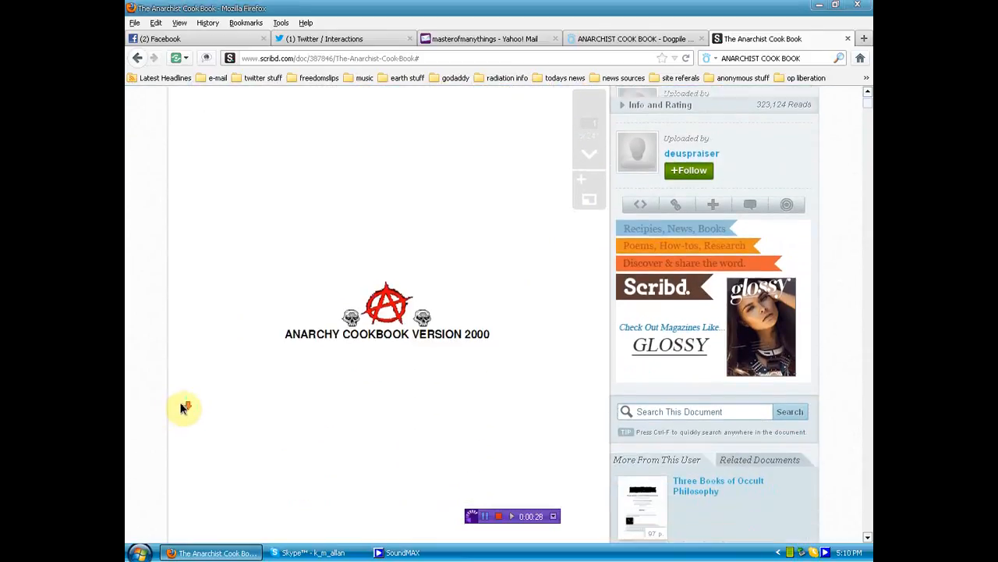
scroll(up, 3)
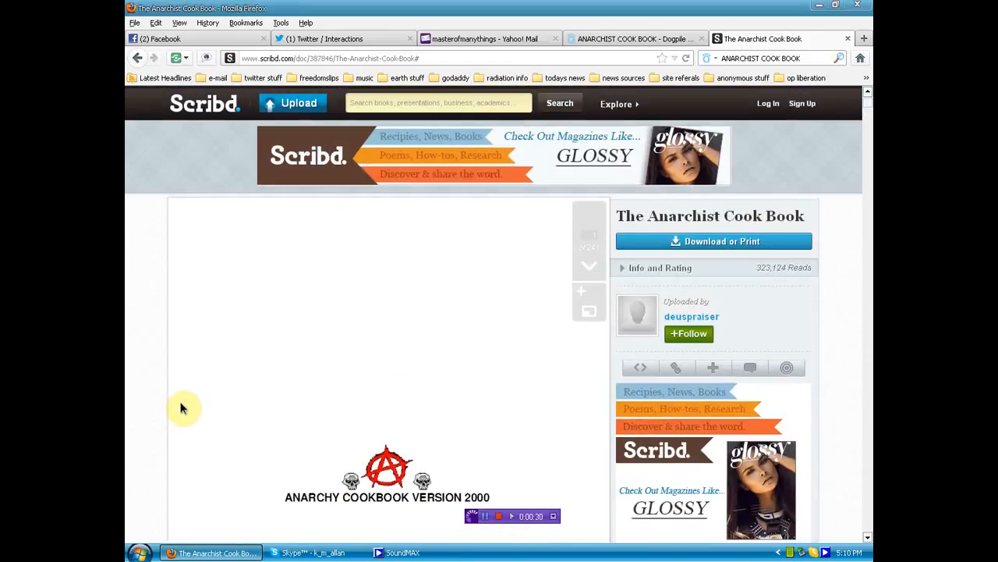
mouse_move(191, 393)
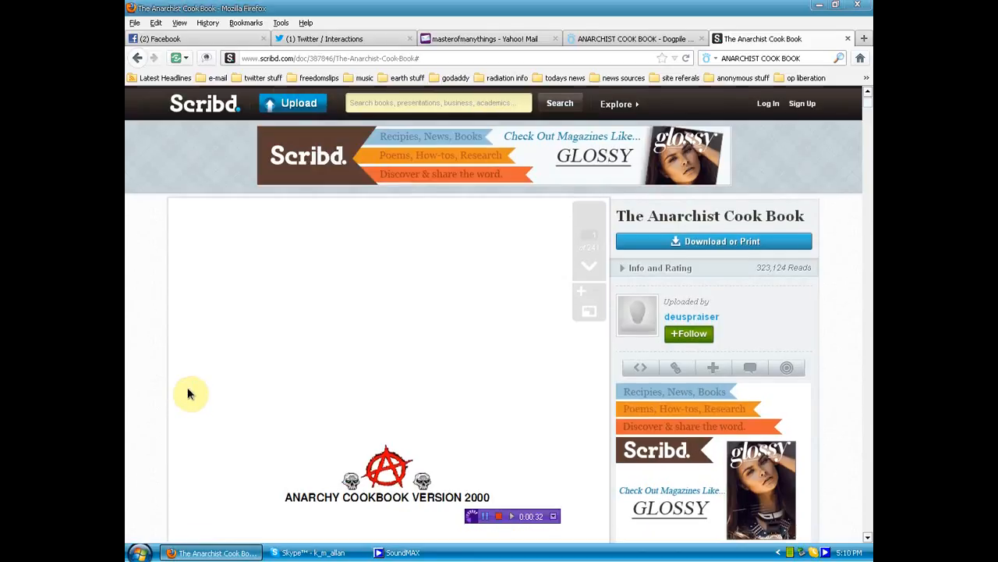
scroll(down, 3)
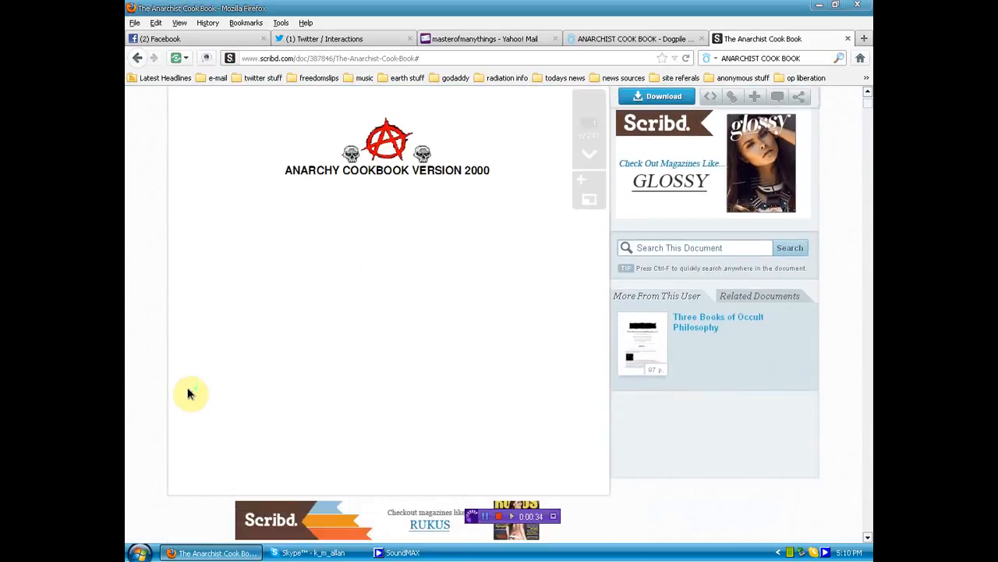
scroll(down, 3)
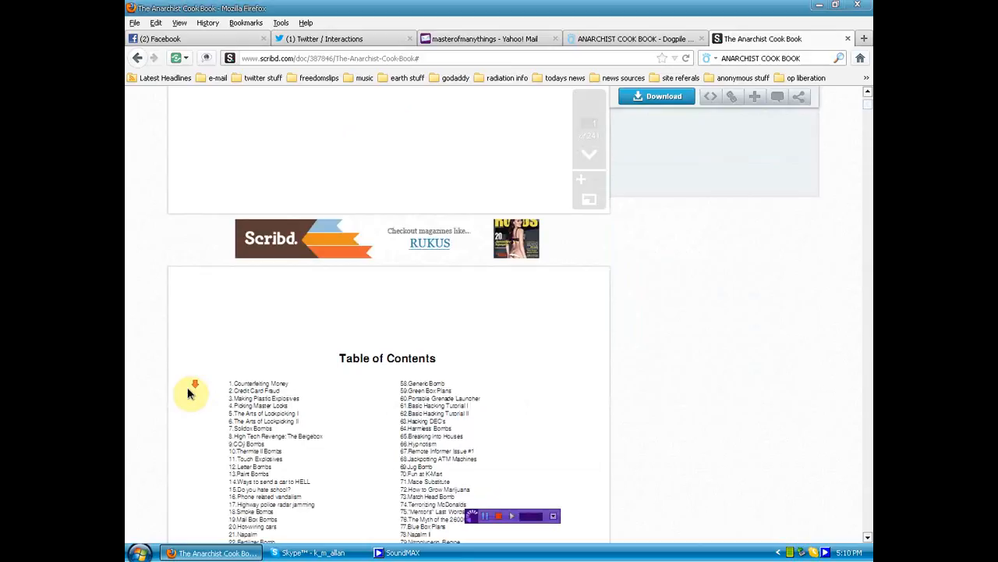
scroll(down, 3)
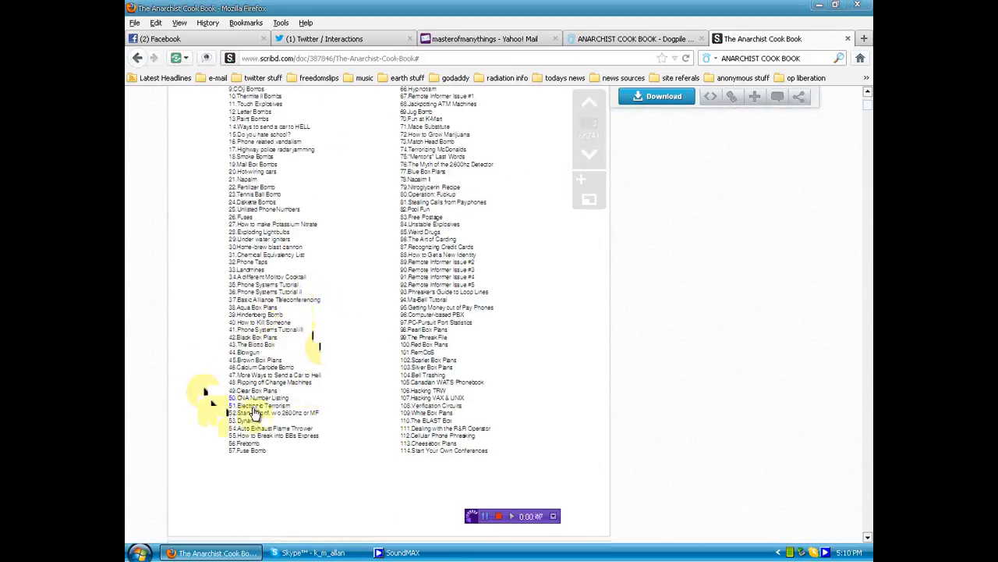
scroll(down, 3)
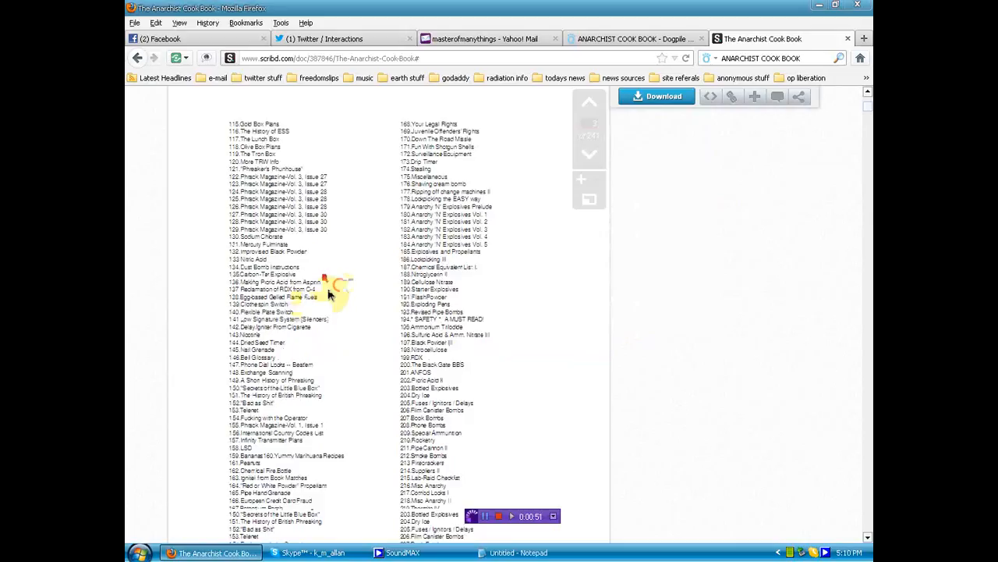
Step: Scroll deep into the recipe sections until the Highway radar jamming paragraph is in view
scroll(down, 3)
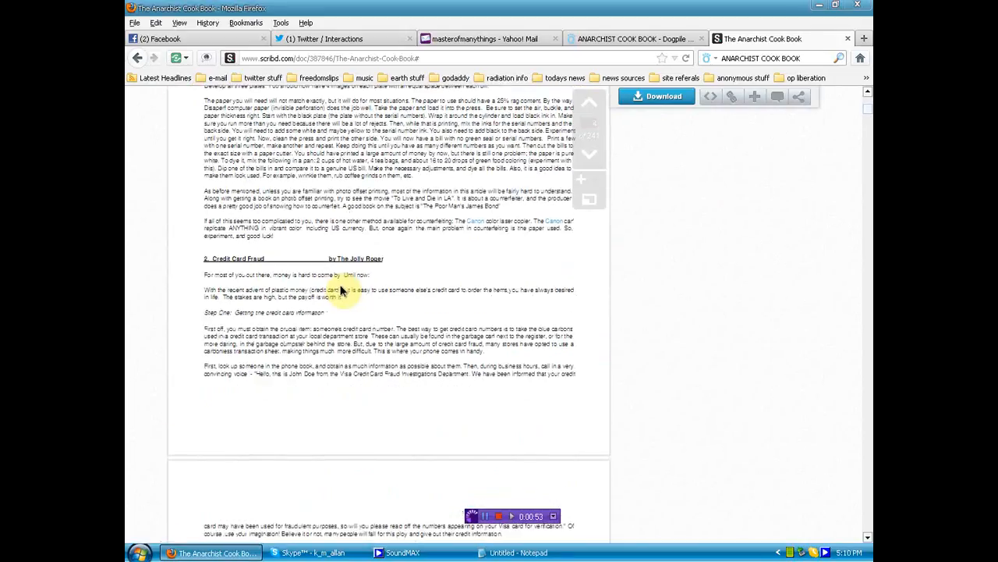
scroll(down, 3)
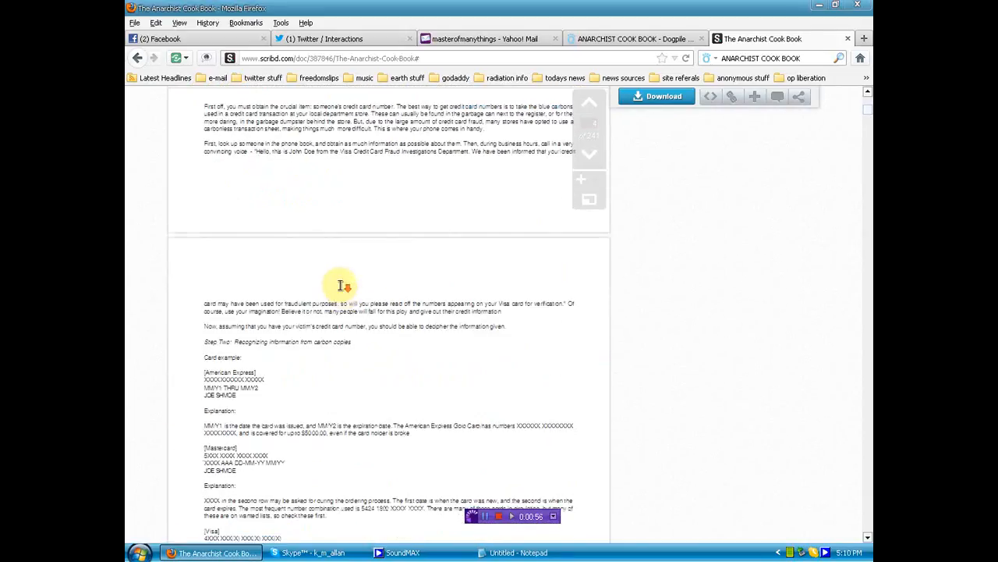
scroll(down, 3)
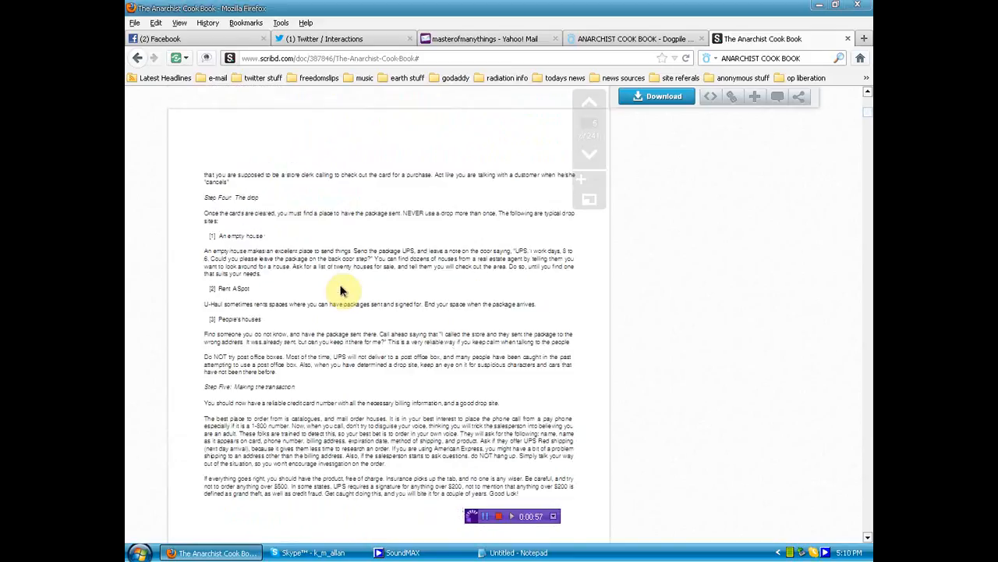
scroll(down, 3)
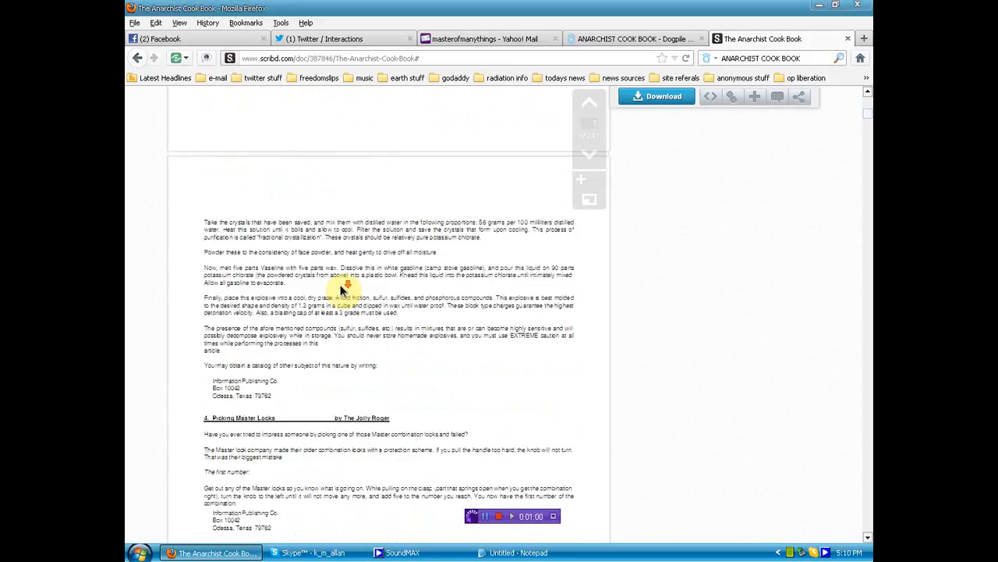
scroll(down, 3)
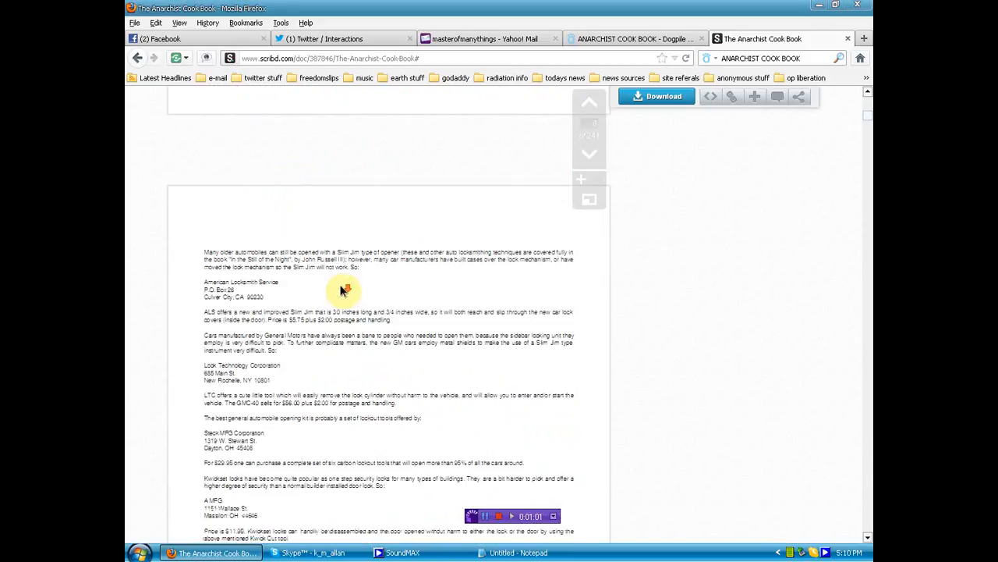
scroll(down, 3)
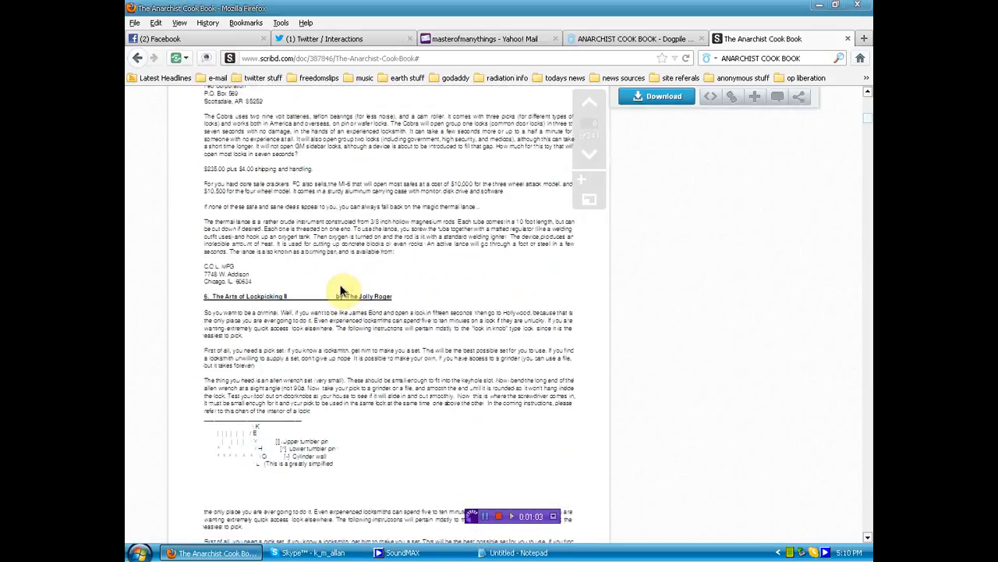
scroll(down, 3)
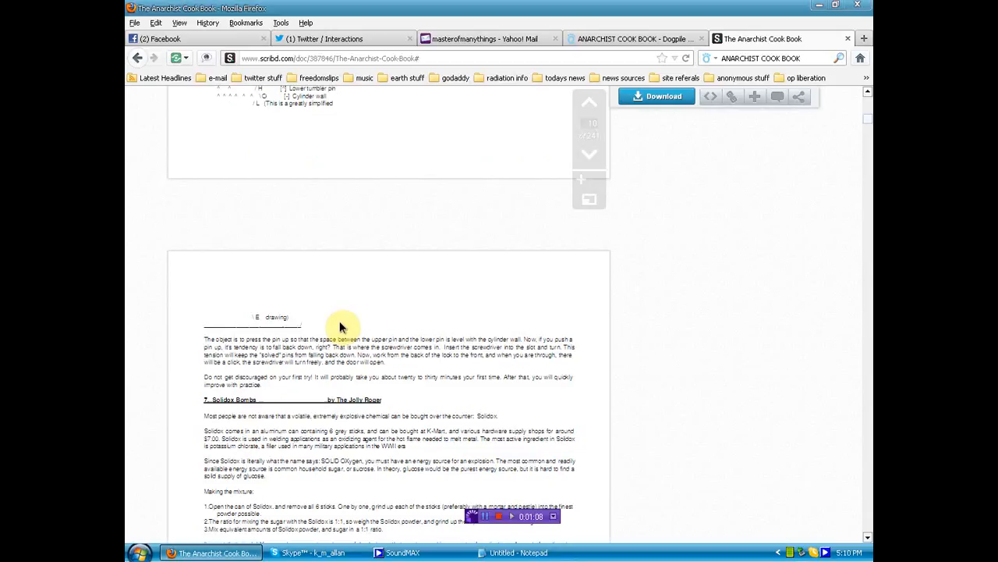
scroll(down, 3)
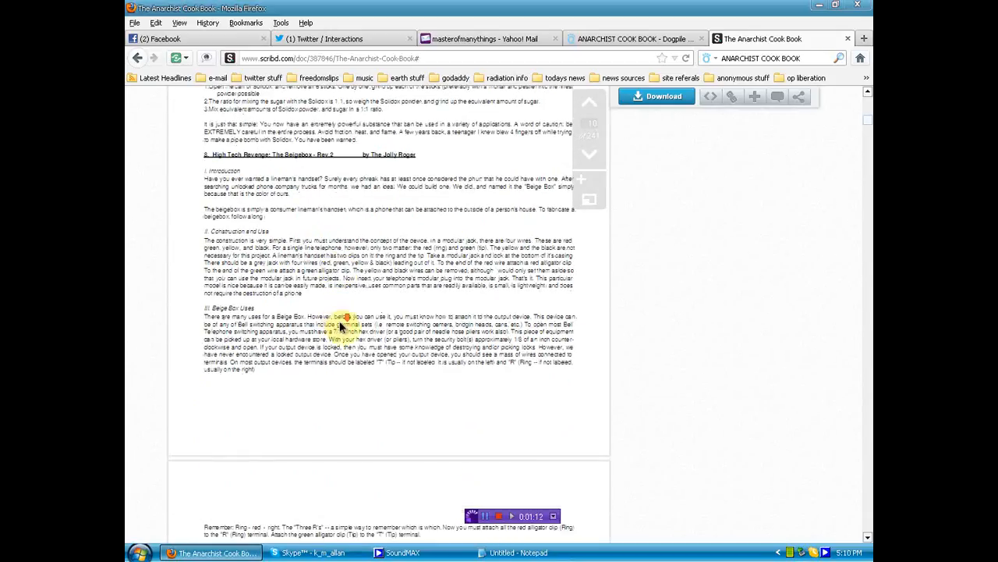
scroll(down, 3)
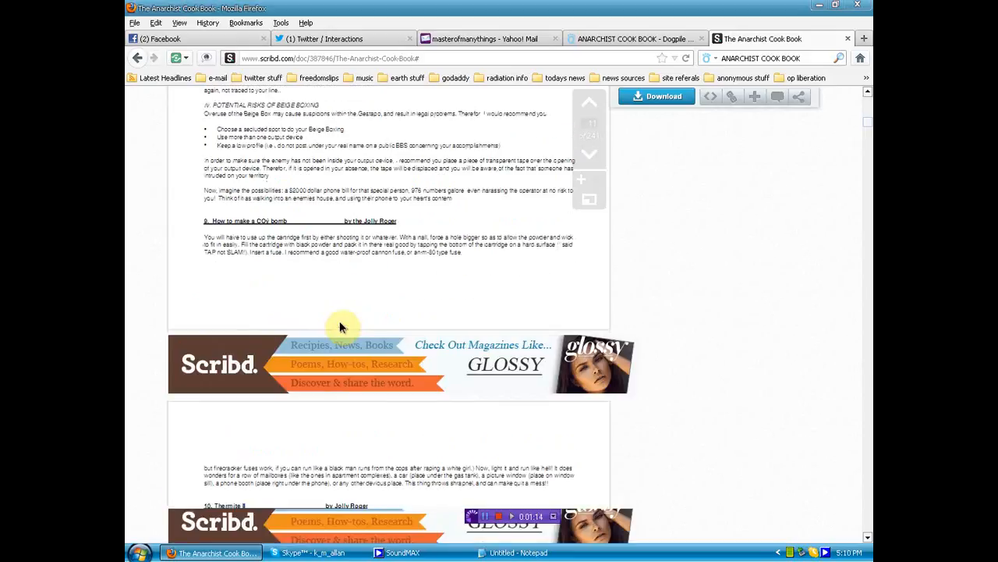
scroll(down, 3)
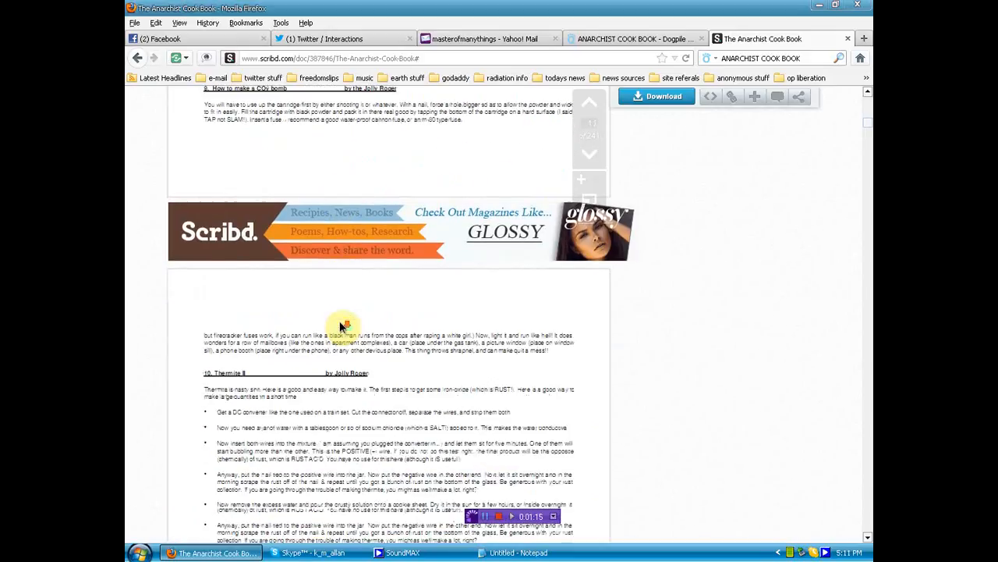
scroll(down, 3)
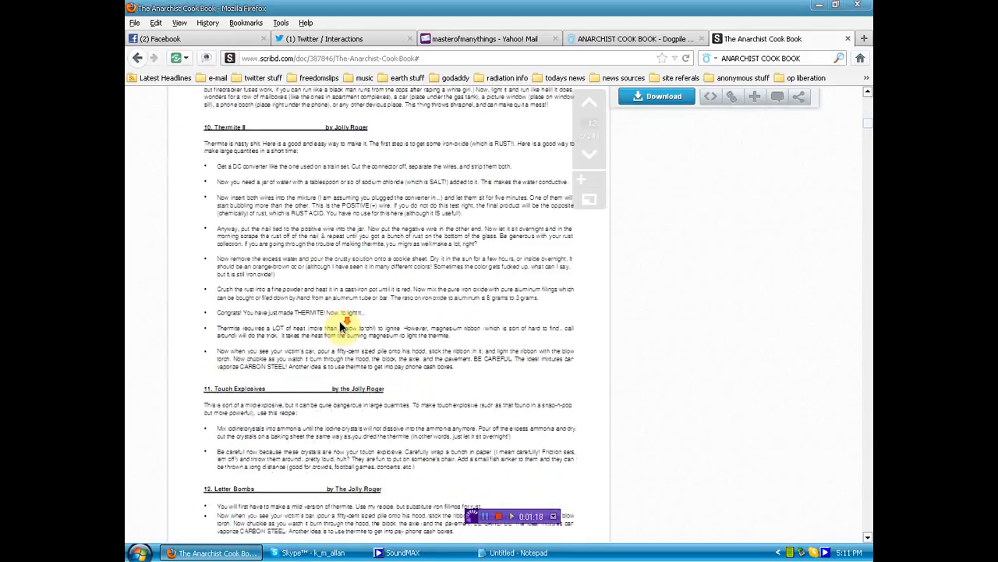
scroll(down, 3)
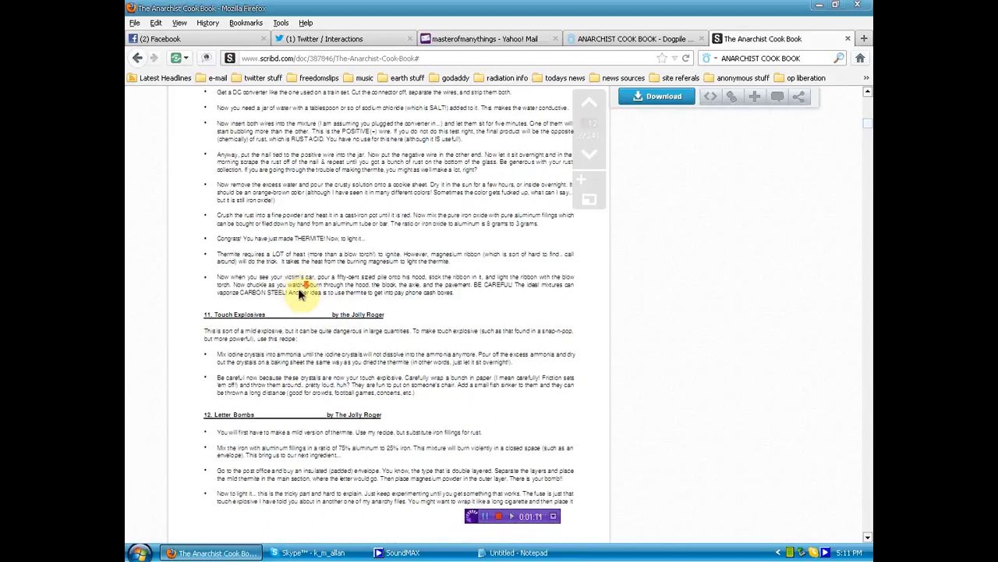
scroll(down, 3)
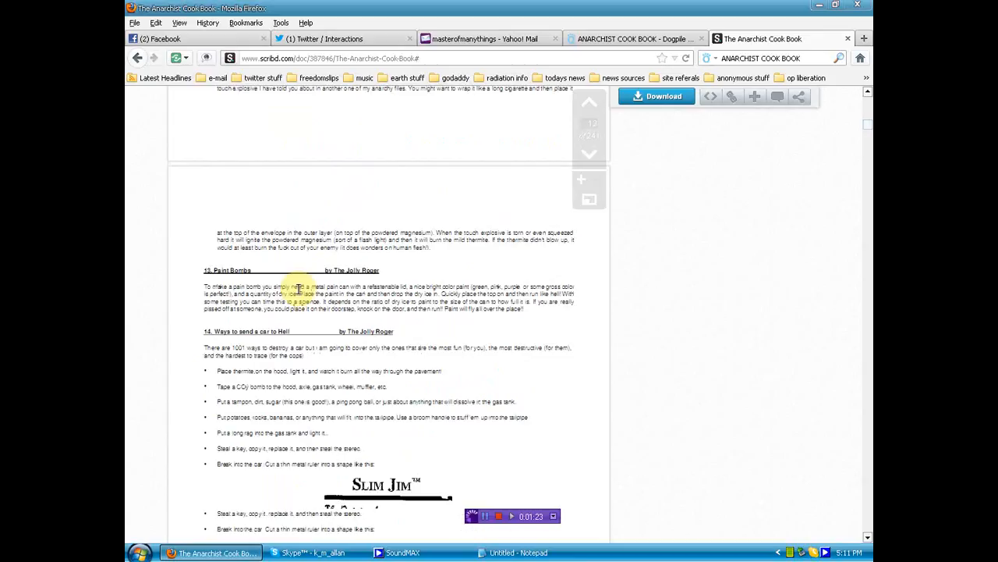
scroll(down, 3)
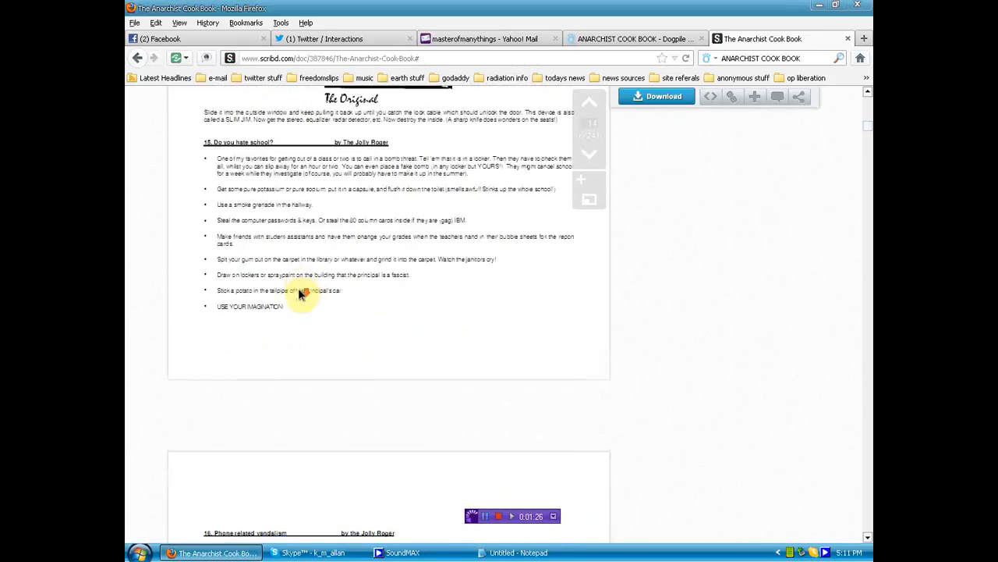
scroll(down, 3)
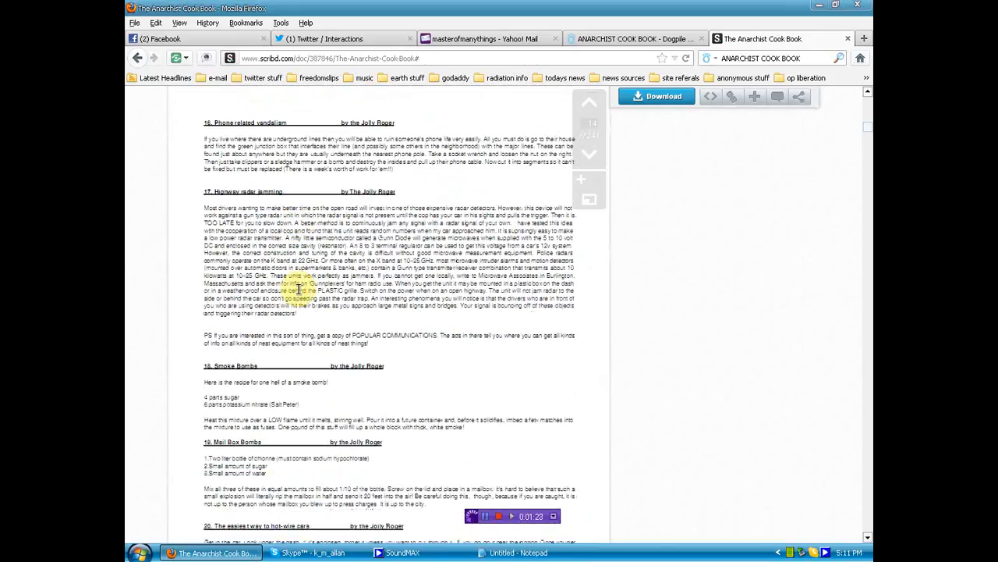
scroll(down, 3)
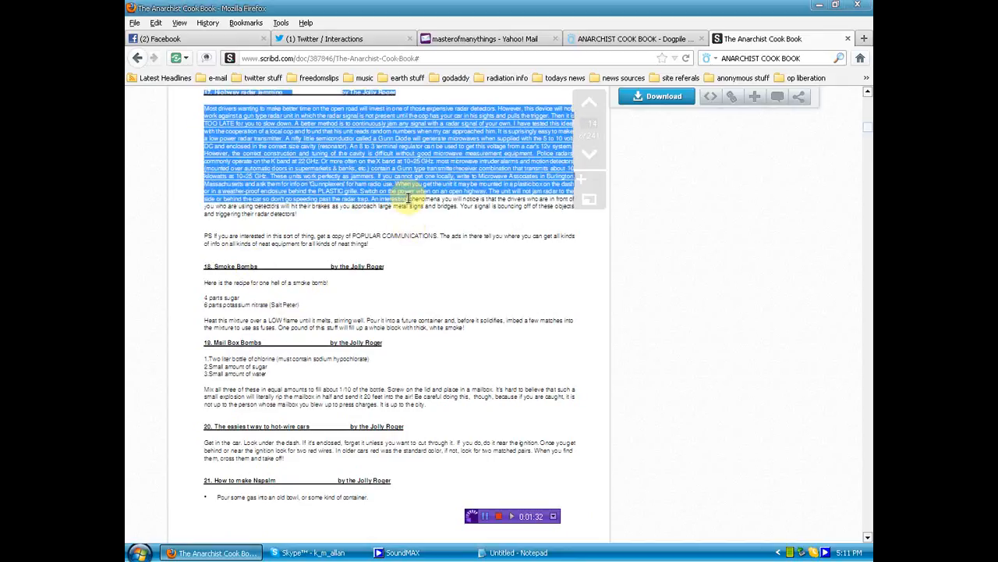
Step: Copy the highlighted radar-jamming paragraph and paste it into the Notepad document
right_click(408, 203)
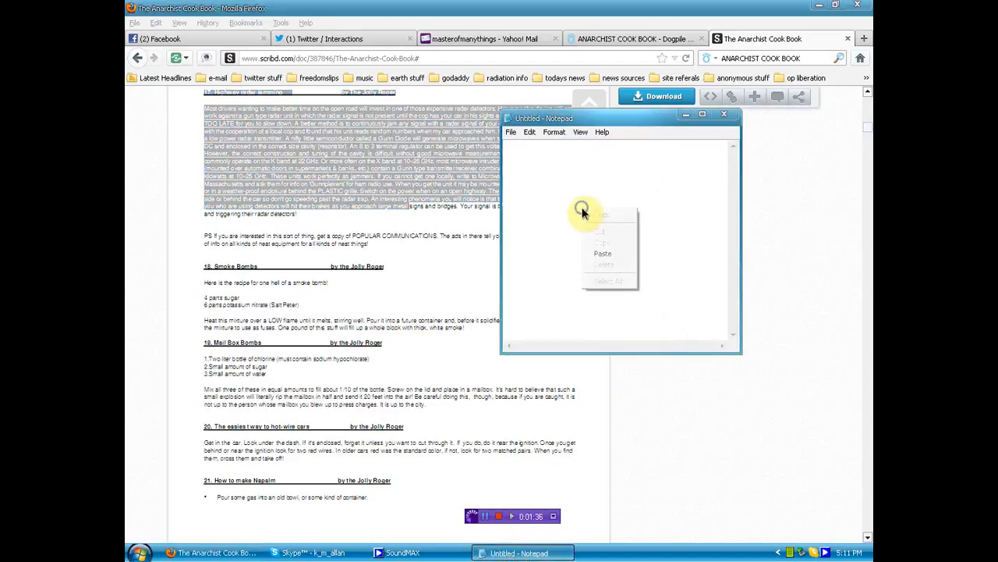
click(602, 252)
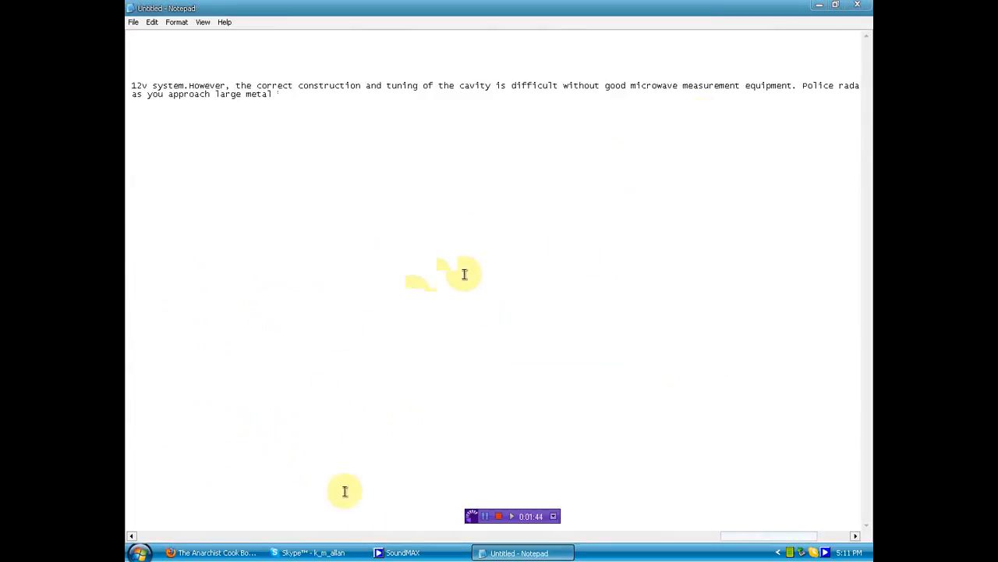
mouse_move(446, 315)
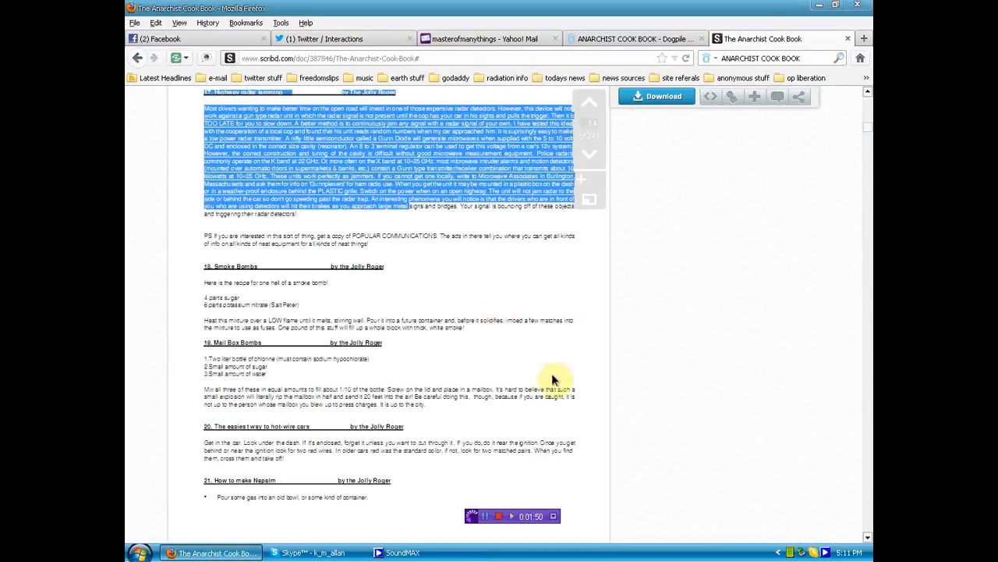
mouse_move(585, 390)
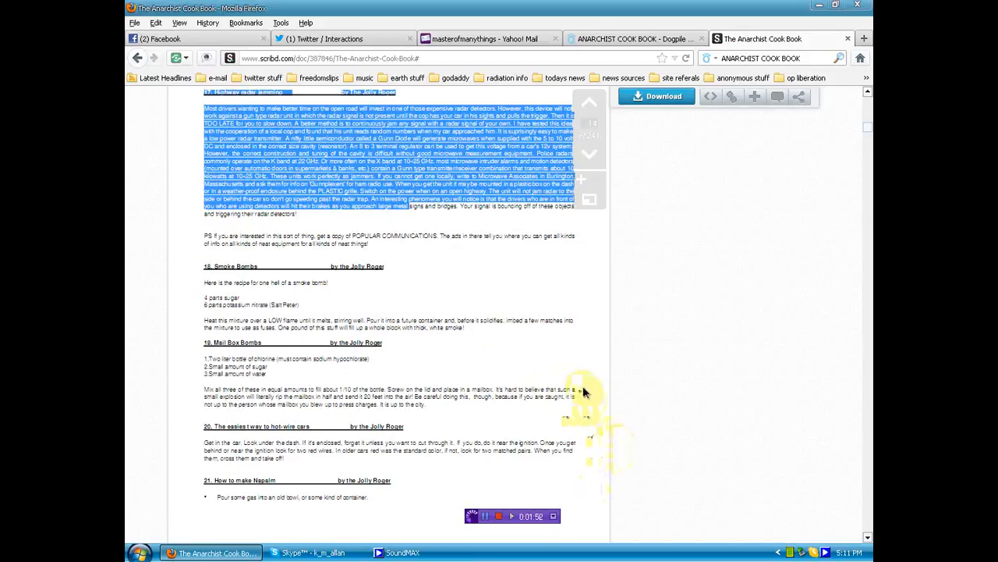